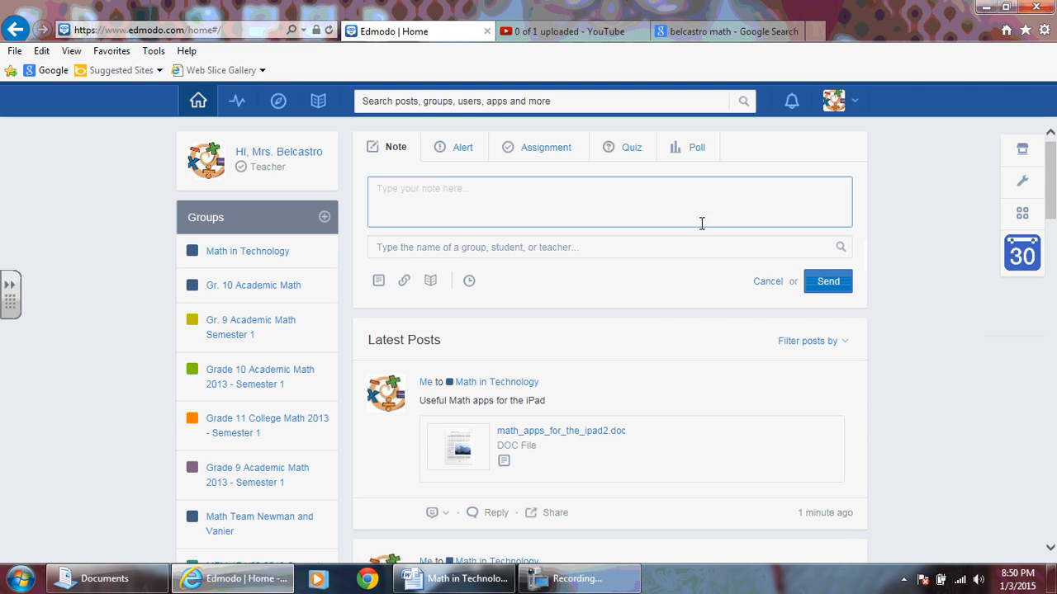
mouse_move(487, 168)
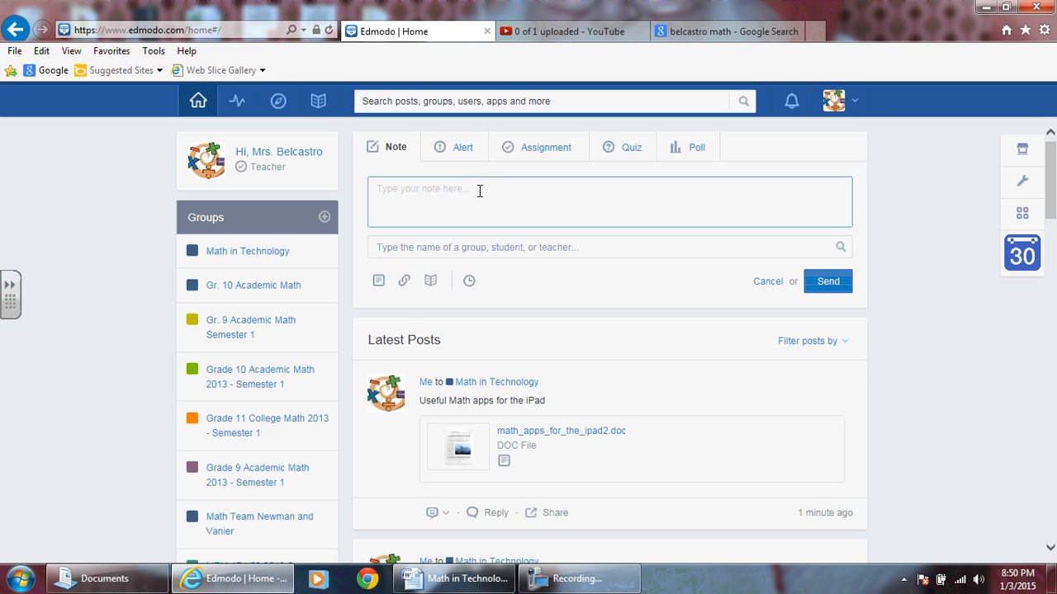
Draft the note 'Here is a link to Belcastro Math on YouTube' and begin 'math in' as recipient
type("Here is a link t")
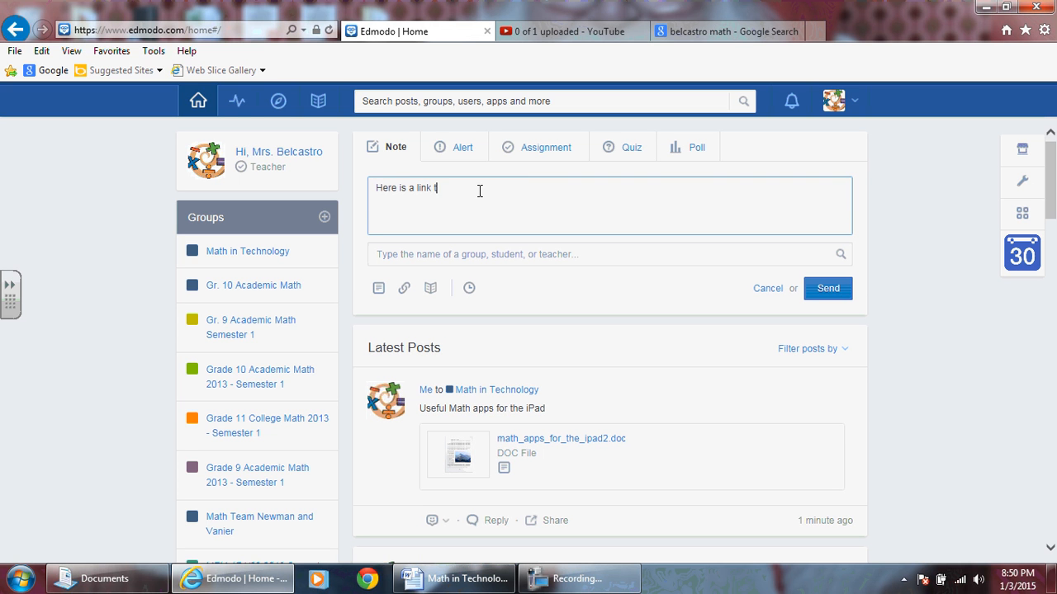
type("o Belcastro Math o")
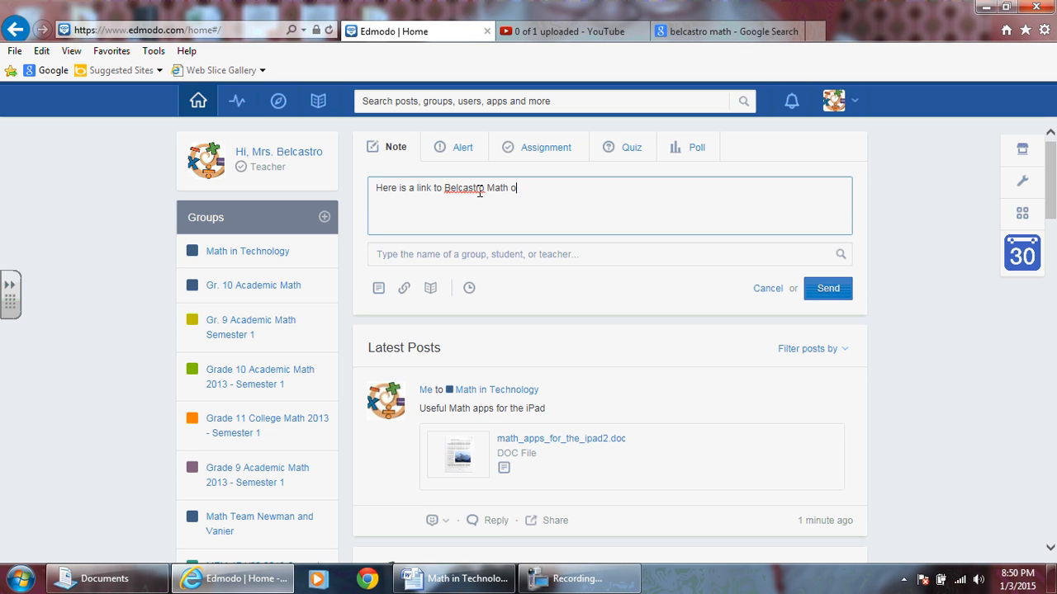
type("n YouTube")
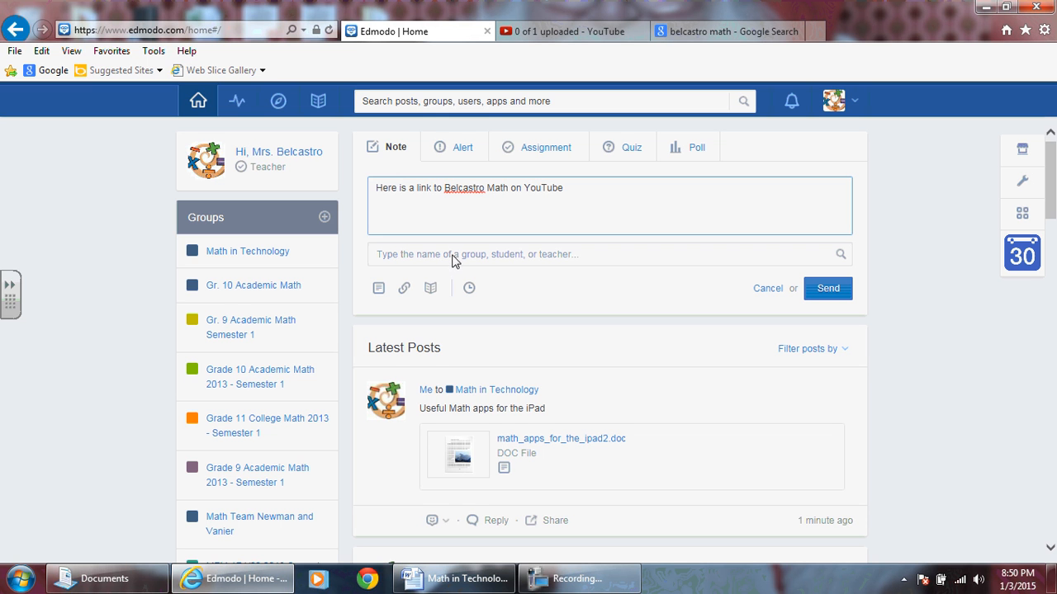
type("math in")
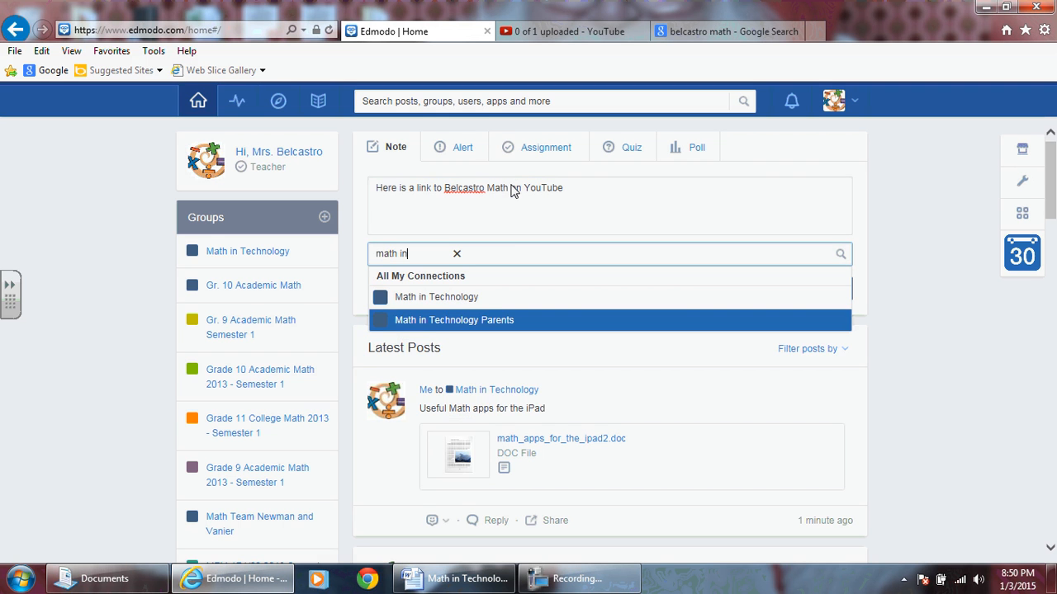
left_click(436, 297)
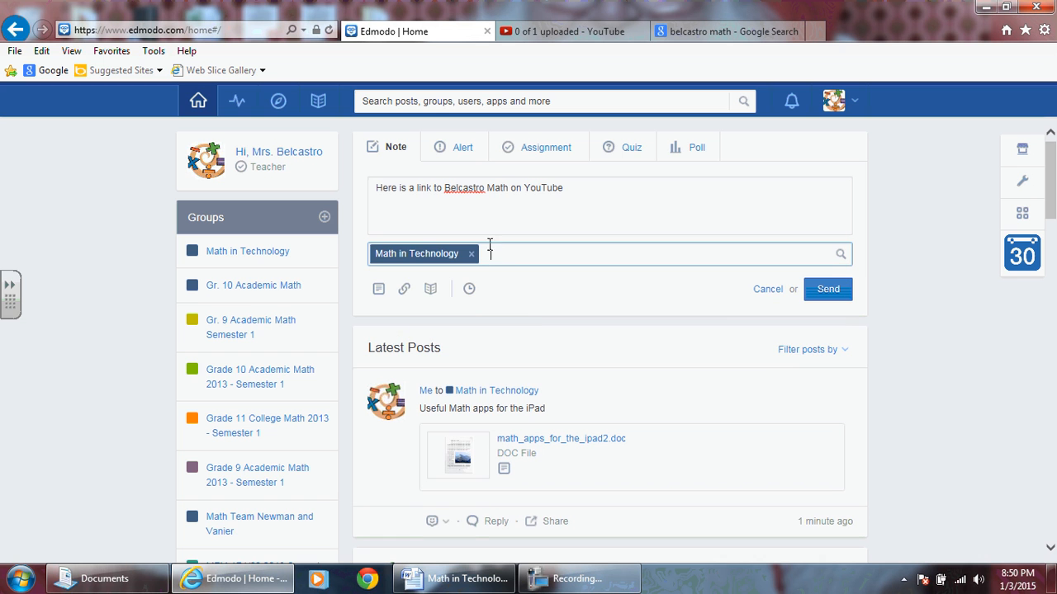
mouse_move(660, 274)
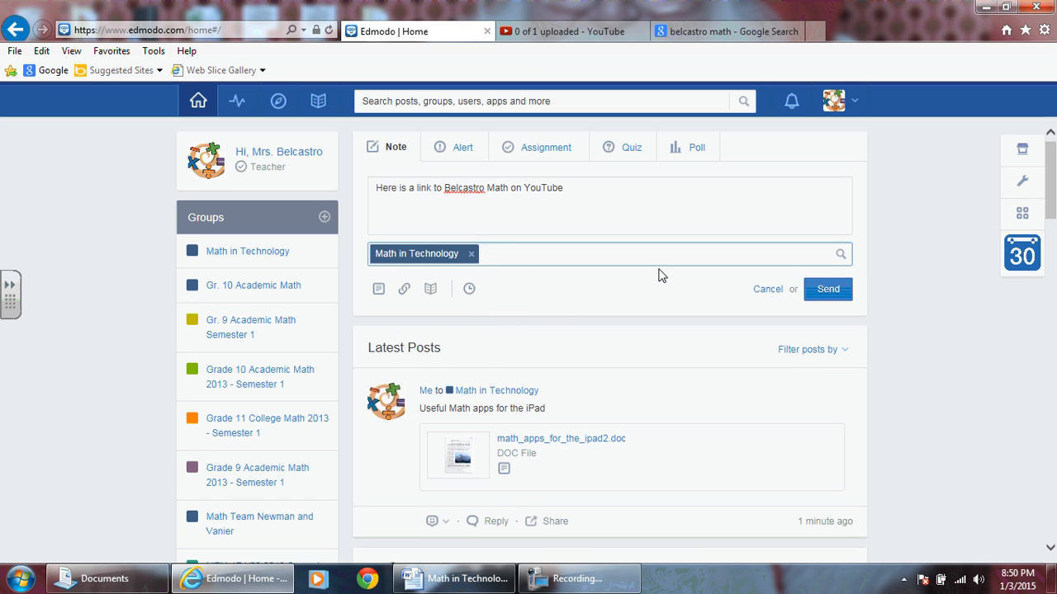
type("michael")
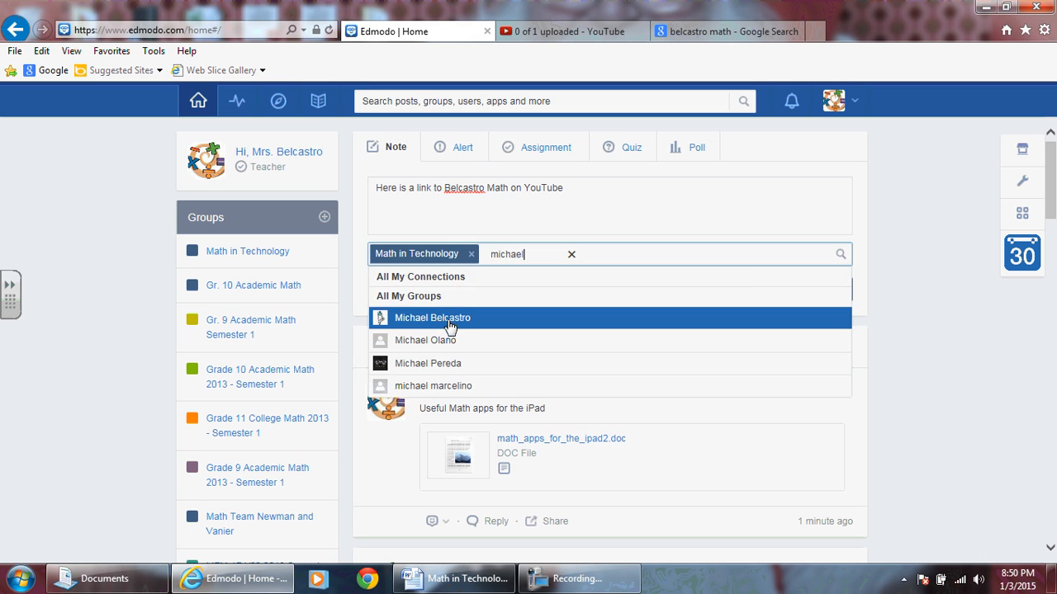
left_click(433, 317)
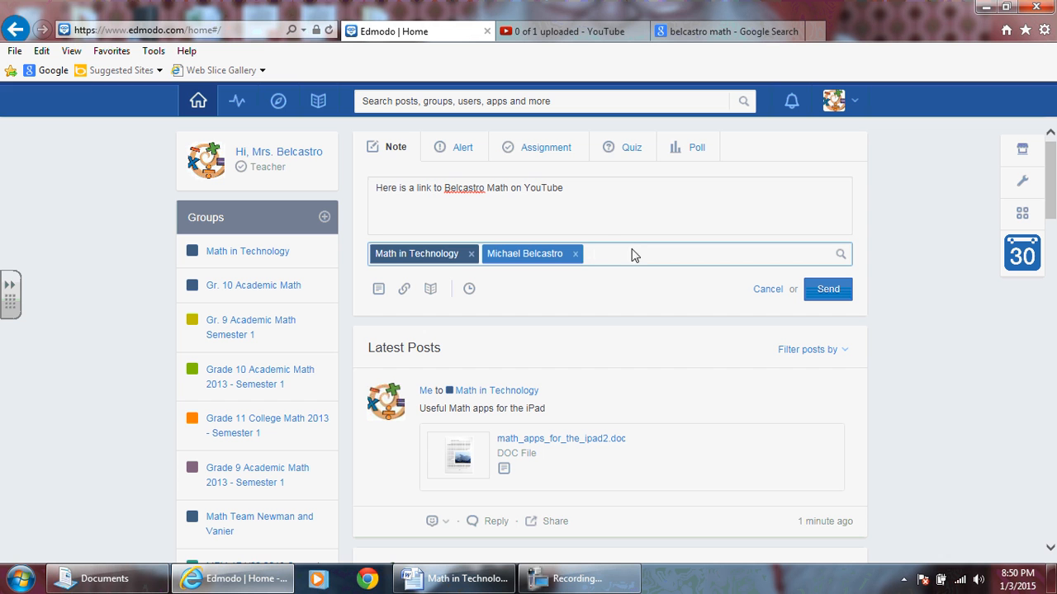
mouse_move(568, 254)
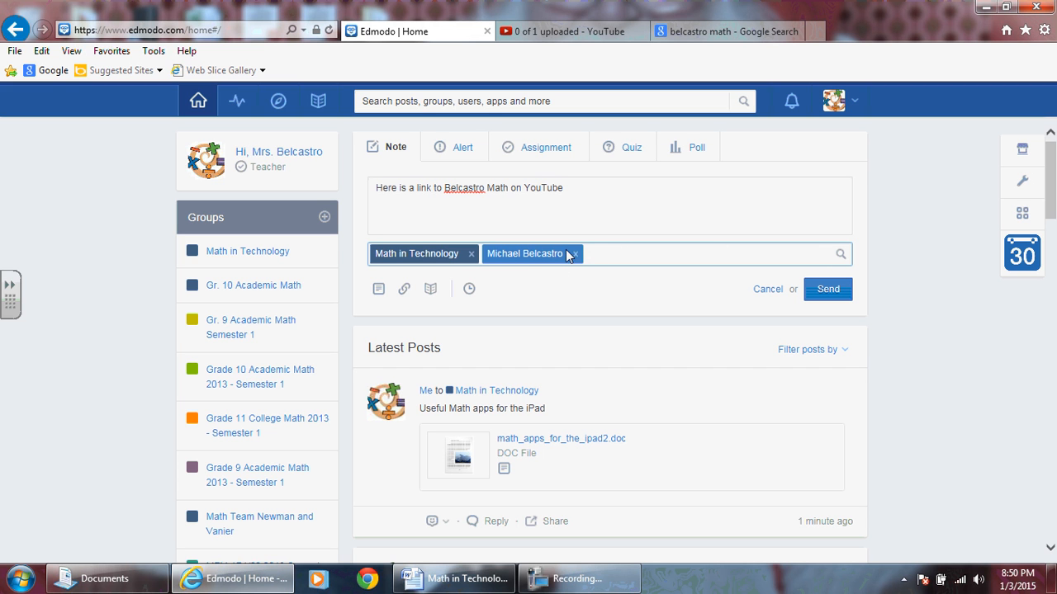
mouse_move(366, 287)
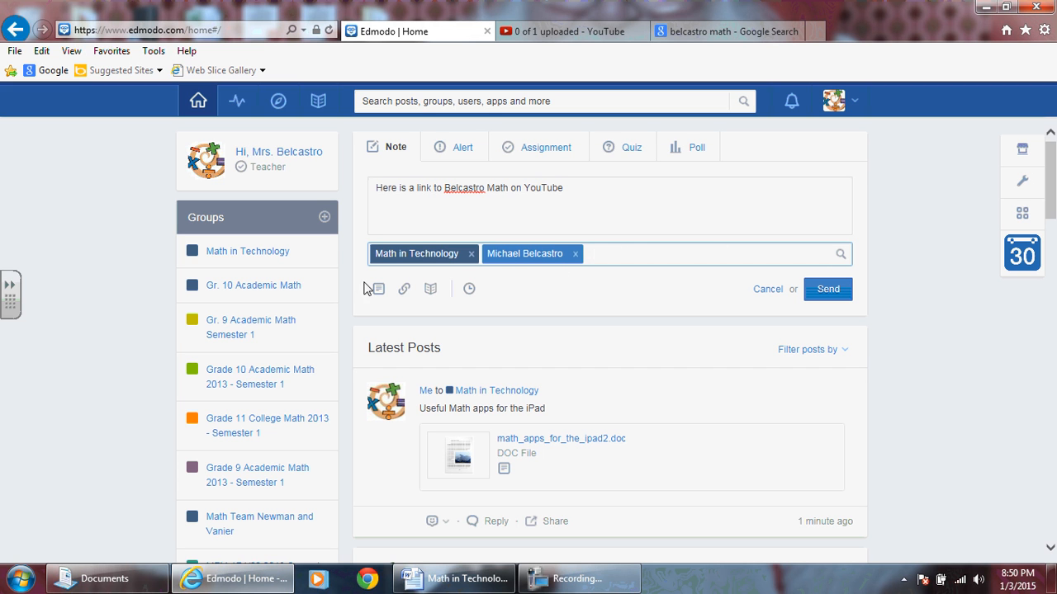
mouse_move(378, 288)
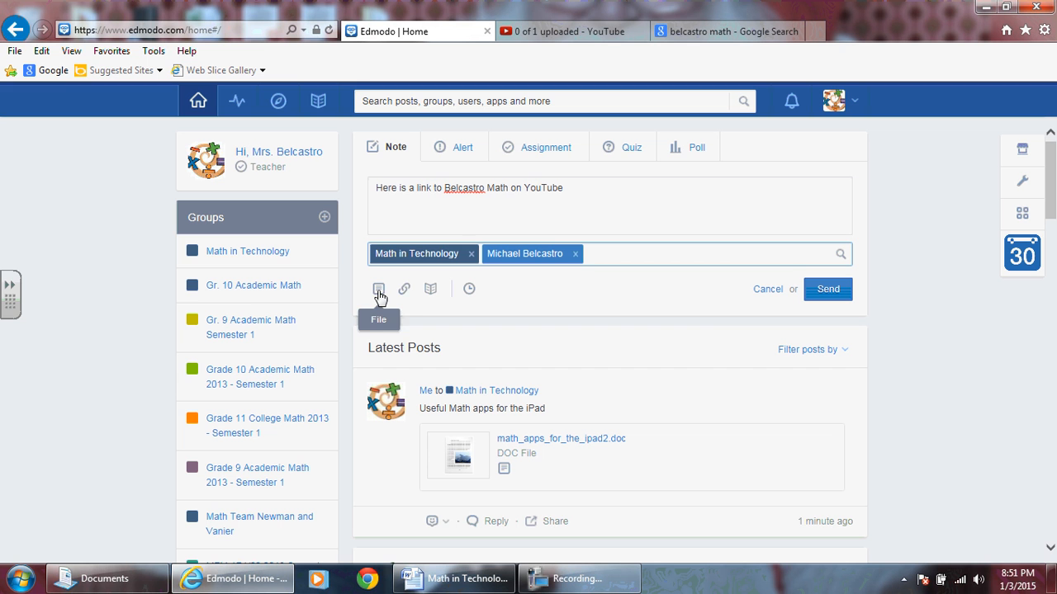
mouse_move(404, 289)
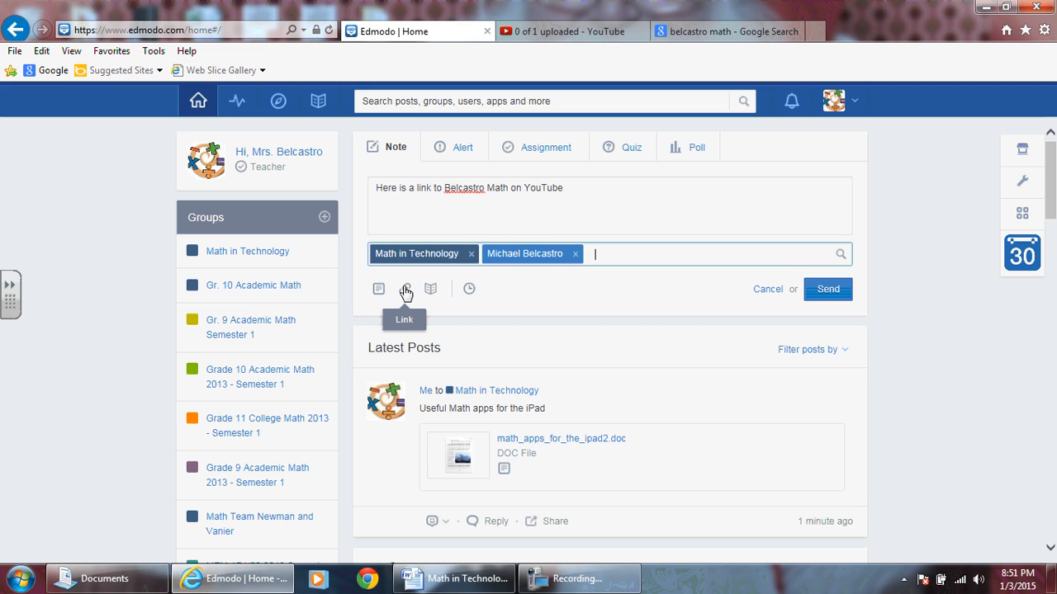
Start a link attachment, clear the partial 'http', and go to the Belcastro Math search results
left_click(405, 289)
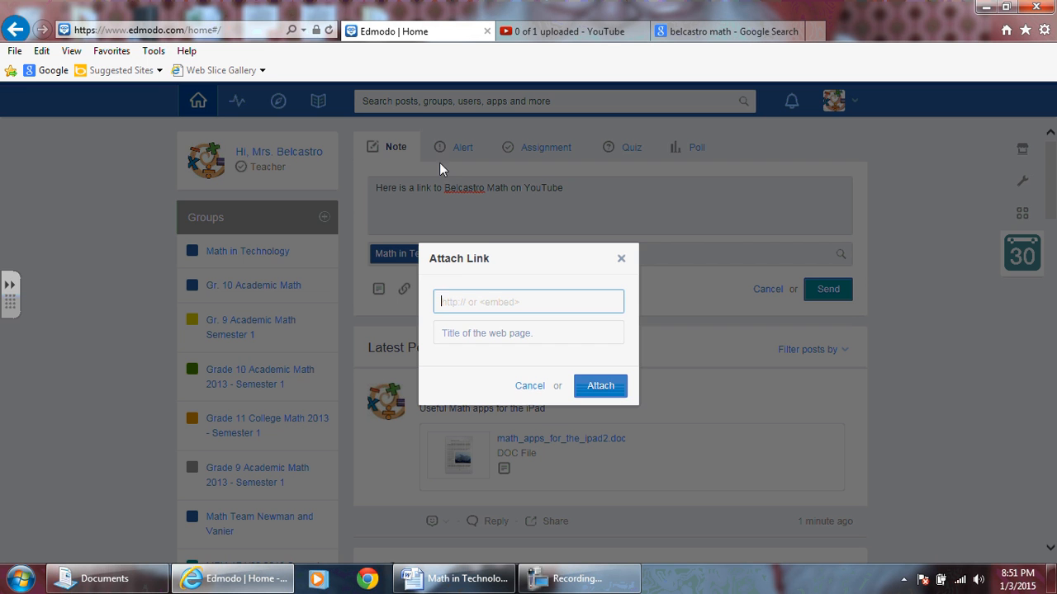
mouse_move(446, 284)
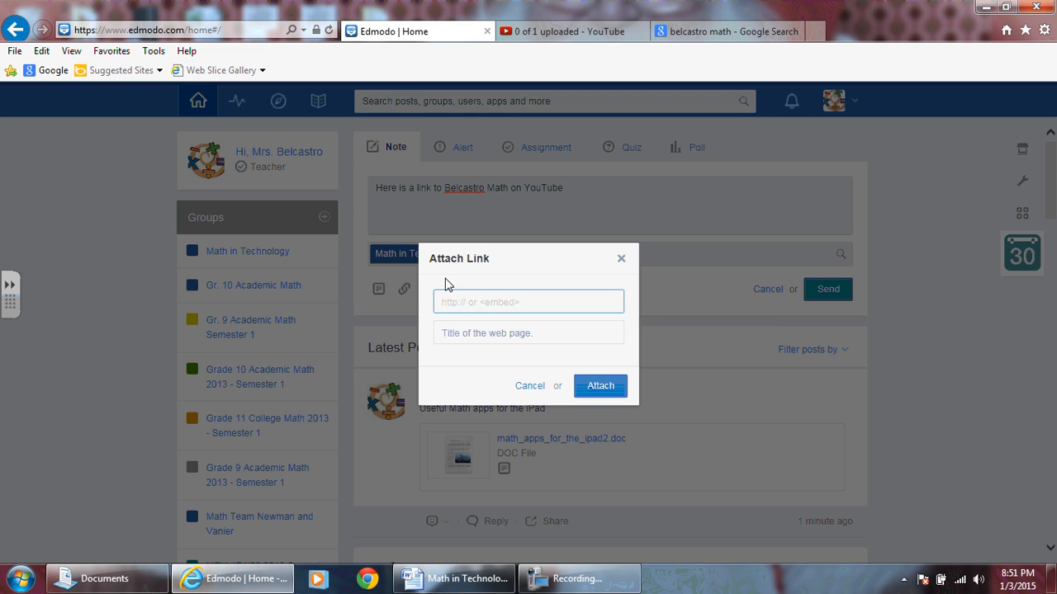
type("http")
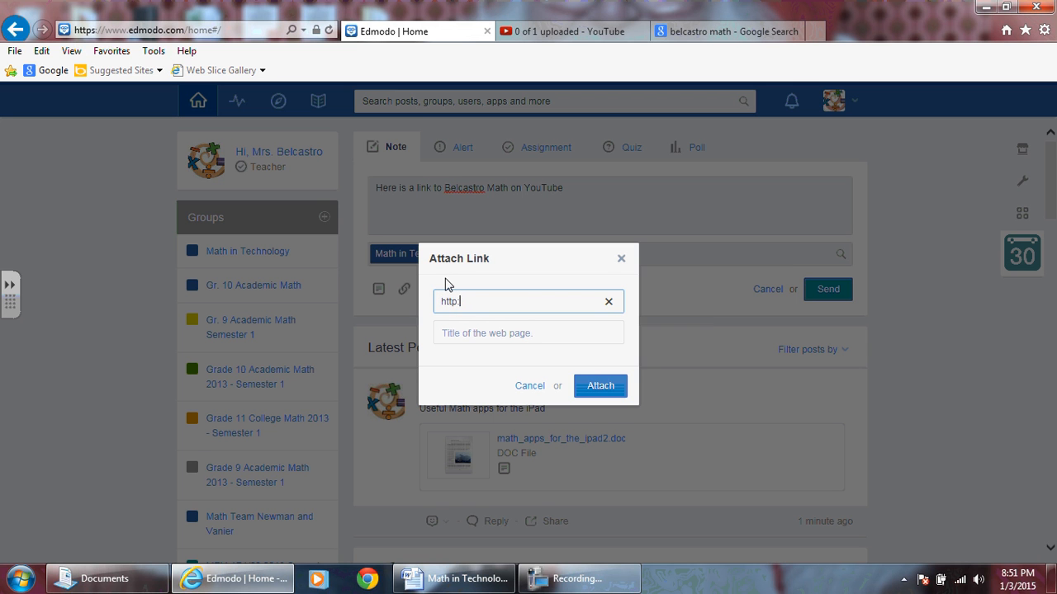
left_click(607, 300)
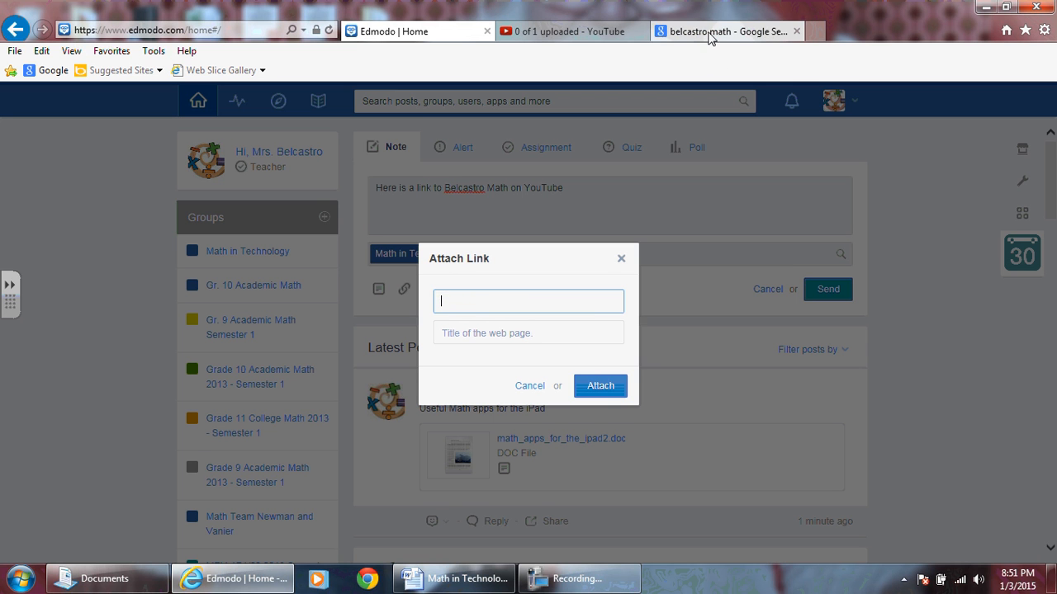
mouse_move(735, 30)
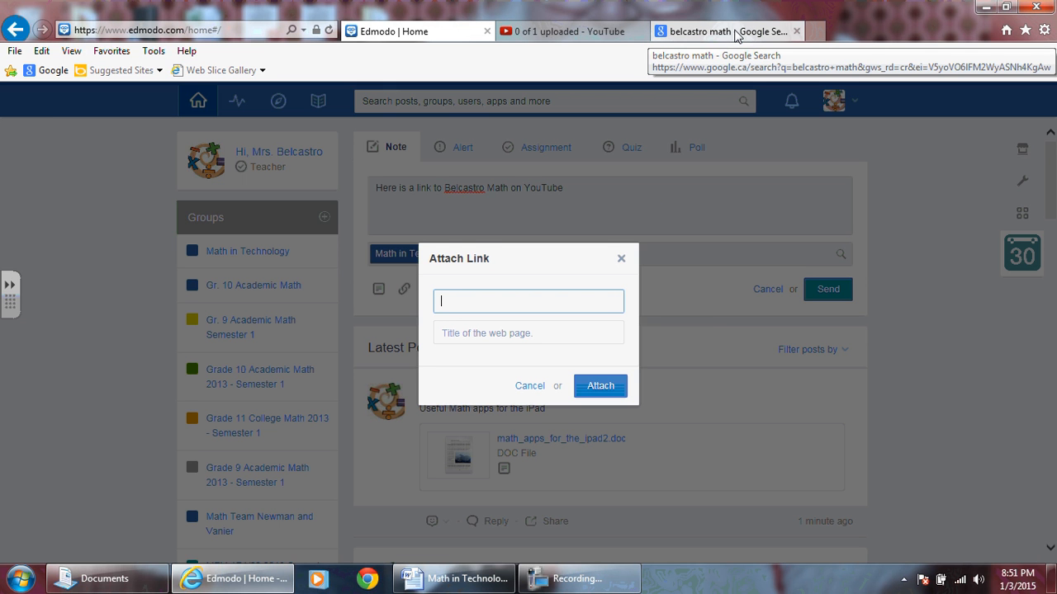
left_click(723, 30)
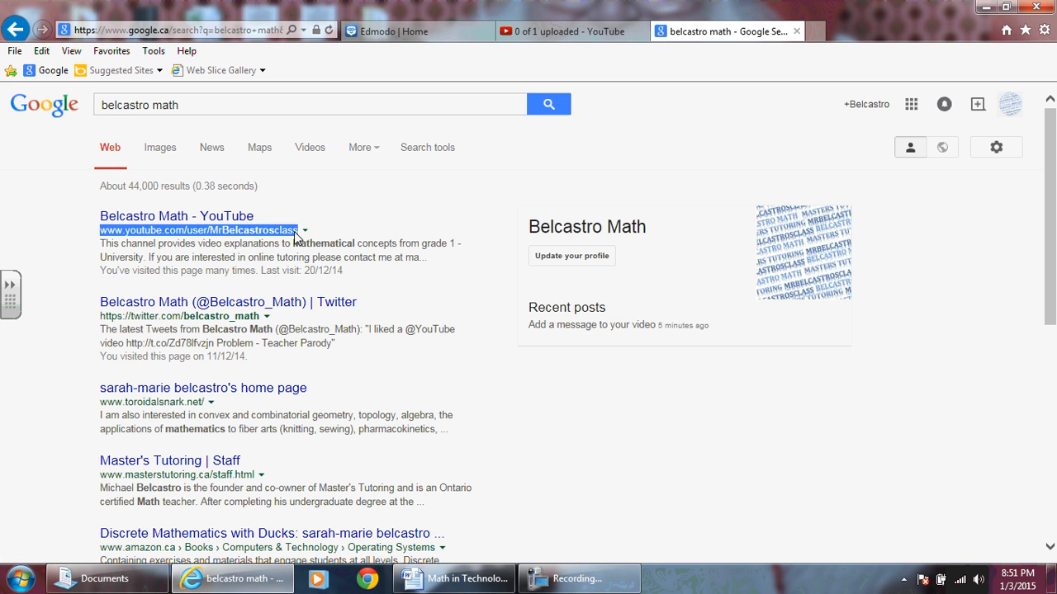
mouse_move(273, 267)
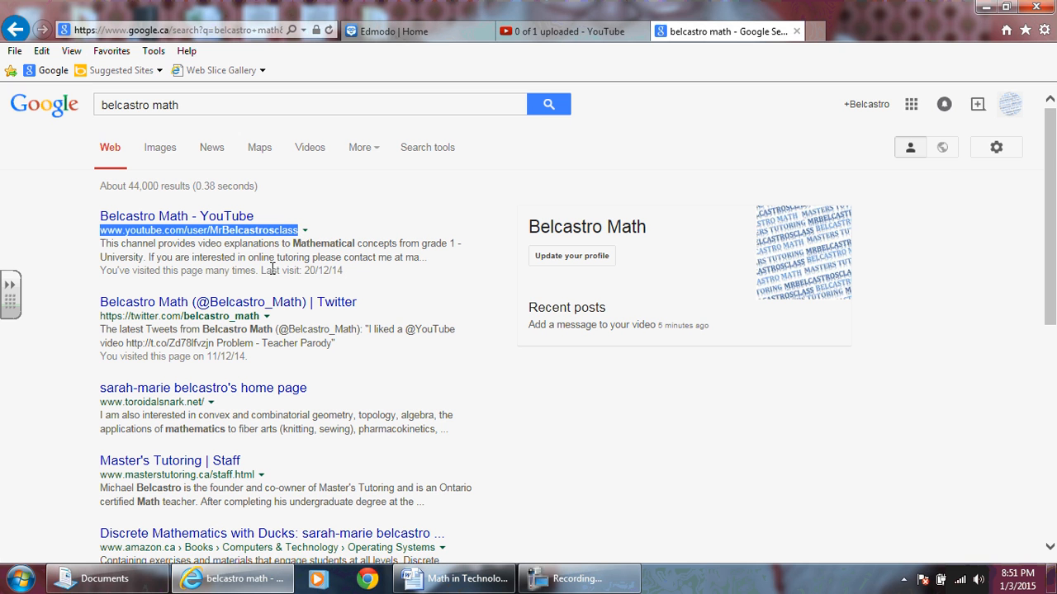
mouse_move(274, 239)
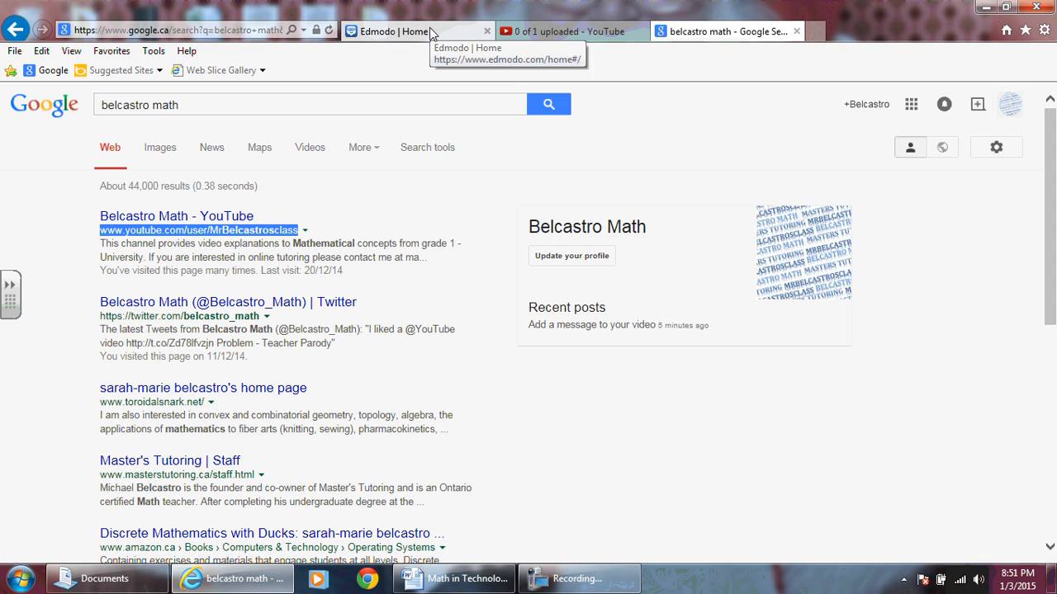
Paste the channel address, fill the title 'Belcastro Math - YouTube', and attach the link
left_click(393, 32)
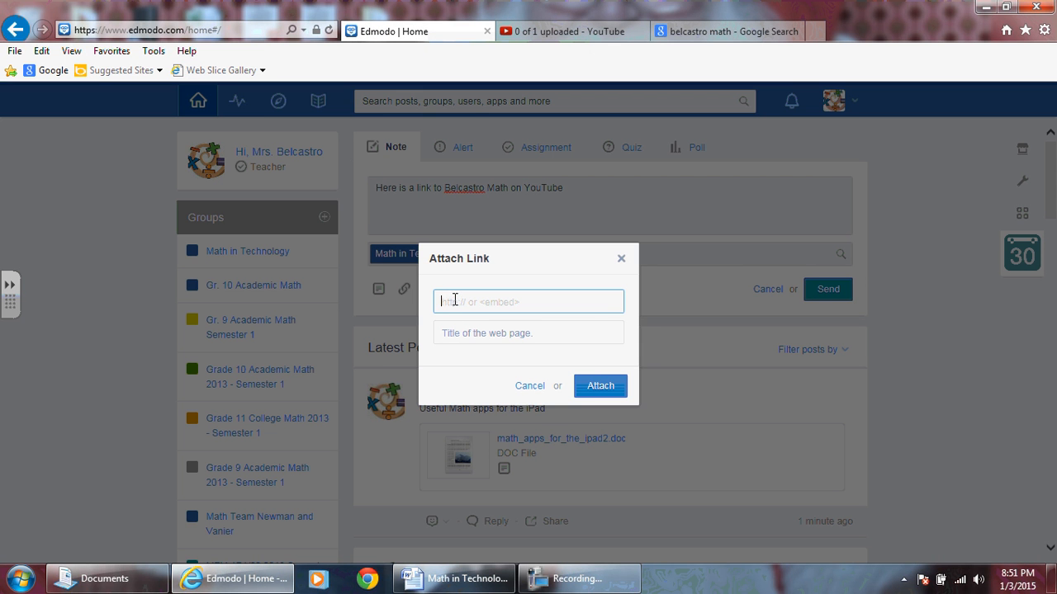
right_click(528, 300)
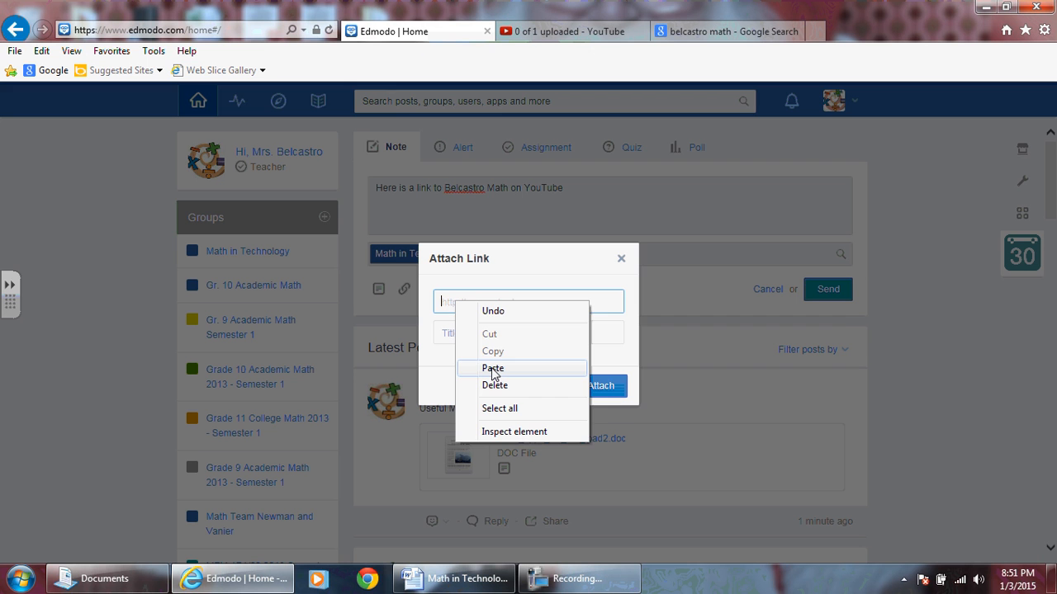
left_click(492, 369)
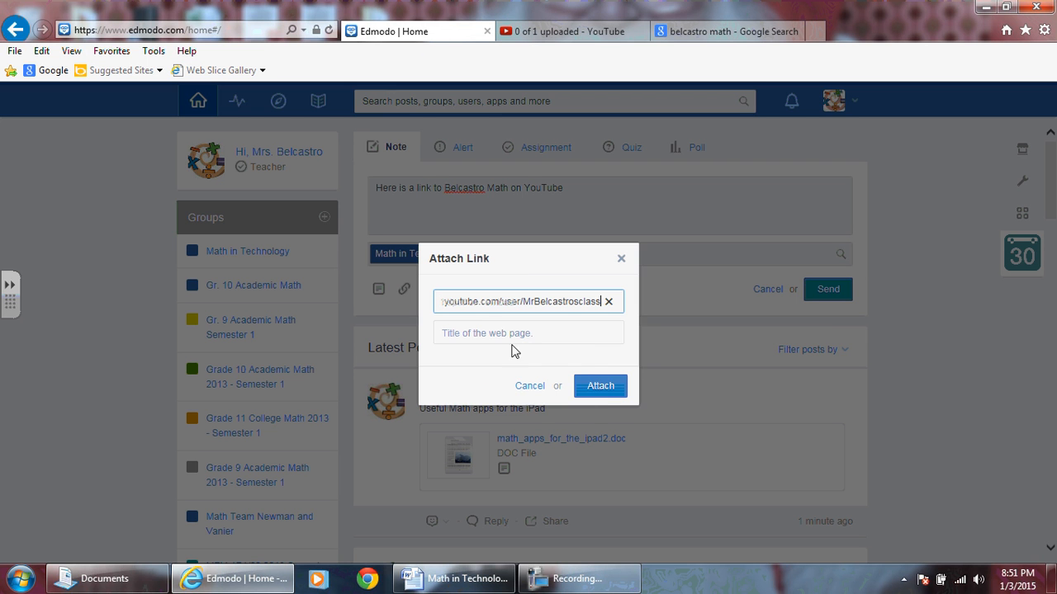
left_click(528, 334)
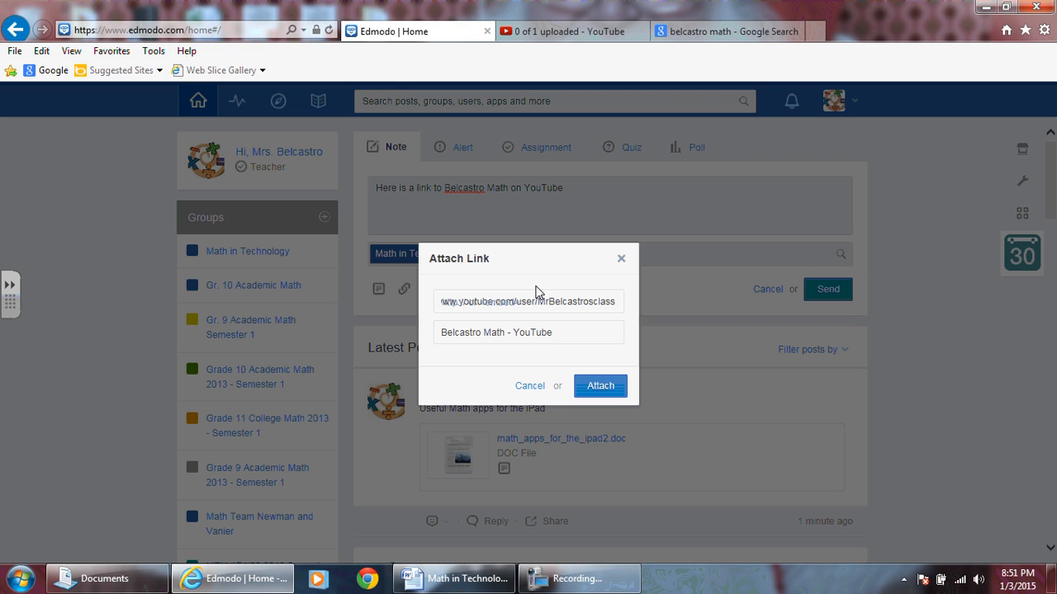
mouse_move(509, 350)
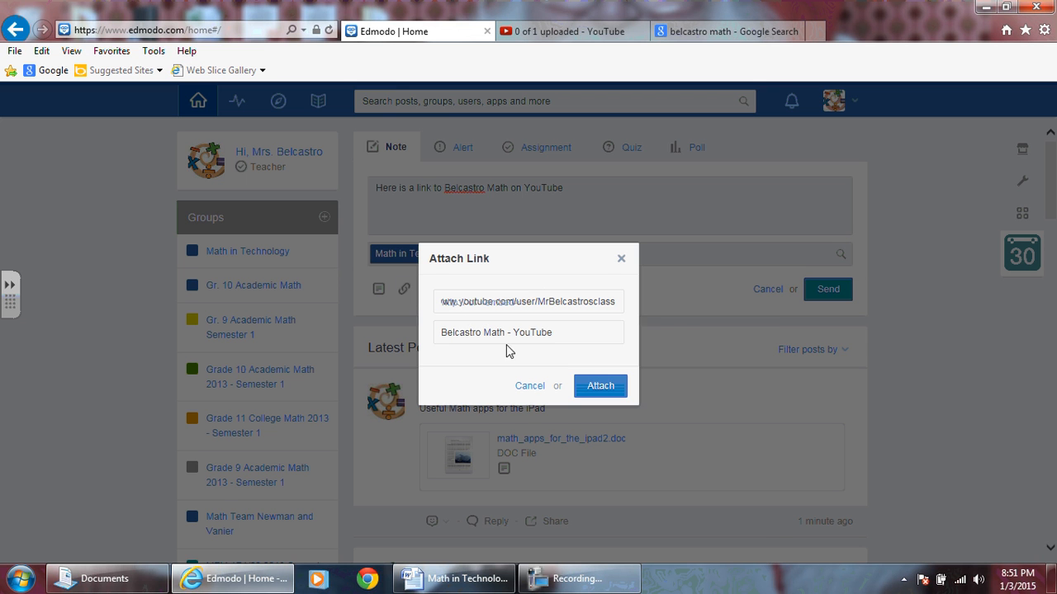
left_click(601, 387)
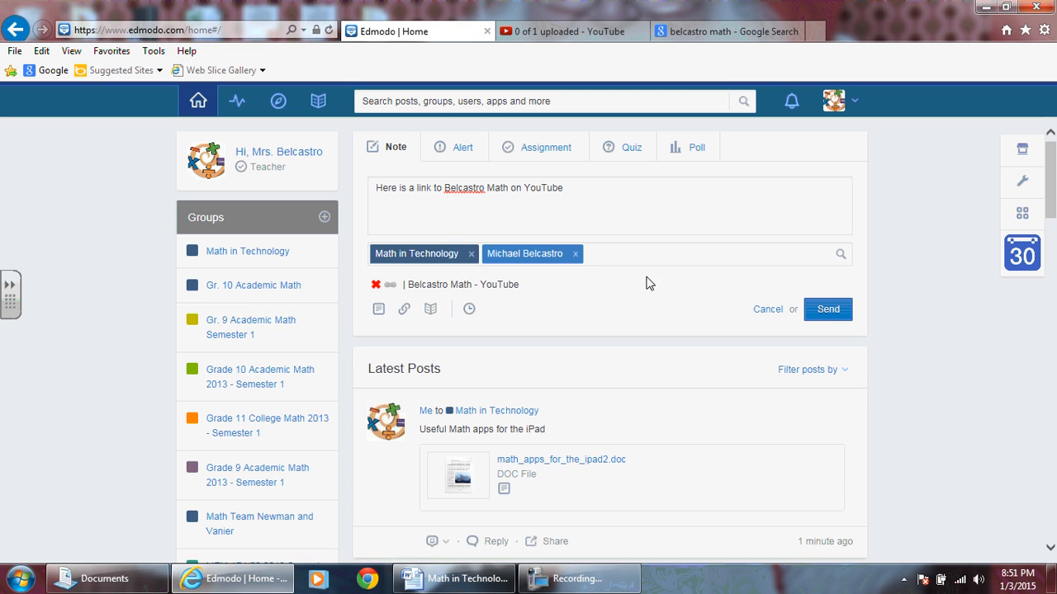
mouse_move(769, 317)
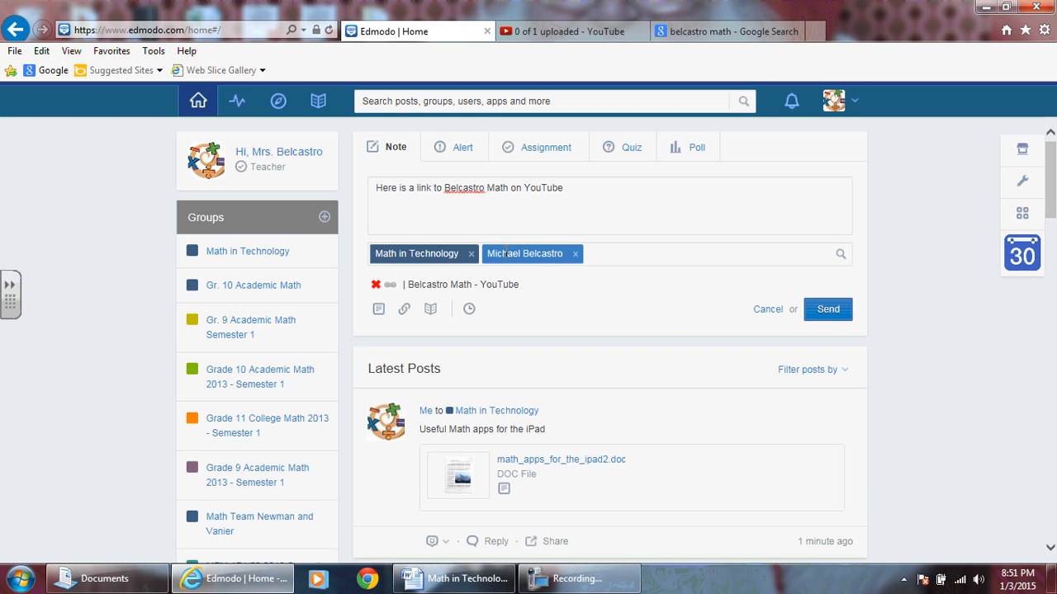
mouse_move(827, 309)
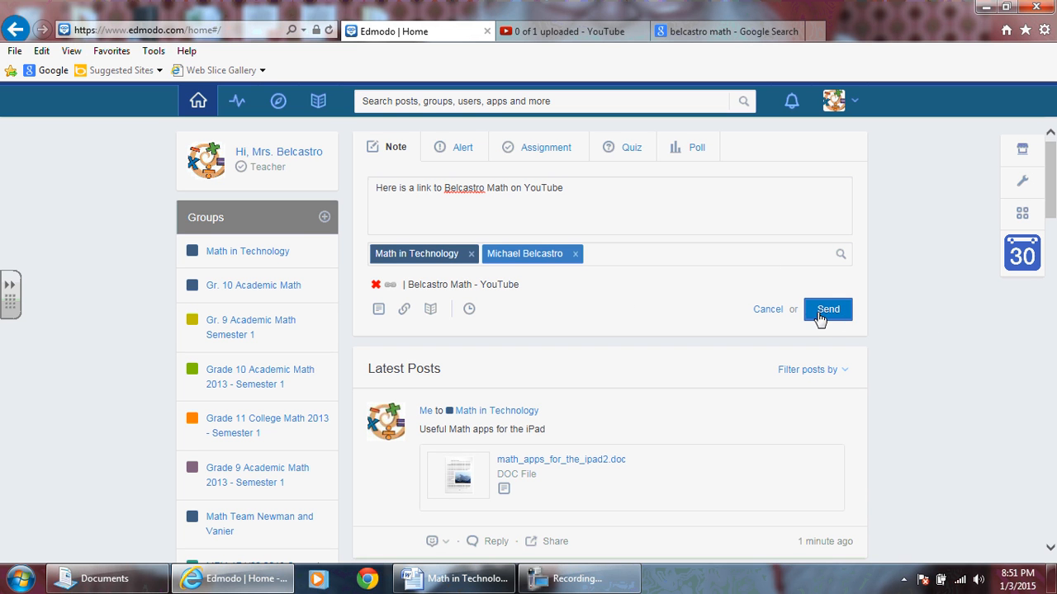
Send the note to Math in Technology and Mr. Belcastro
left_click(827, 309)
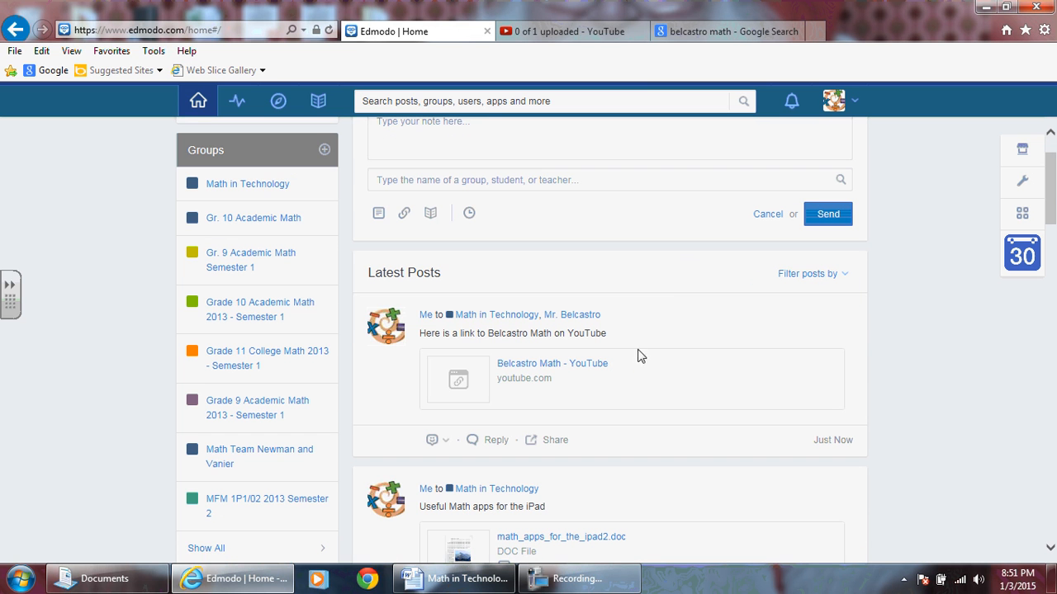
mouse_move(425, 313)
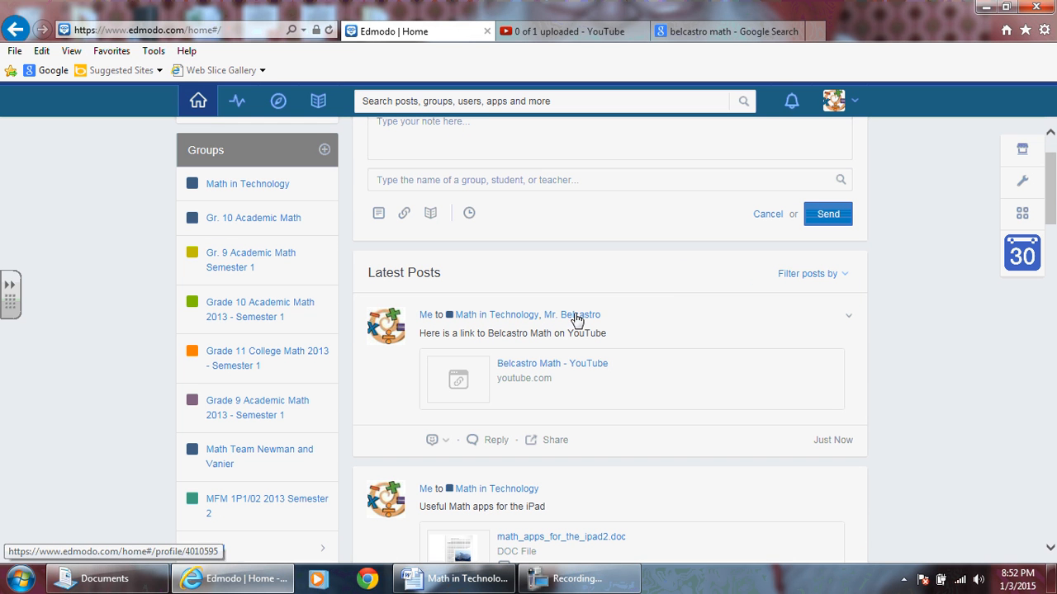
mouse_move(542, 368)
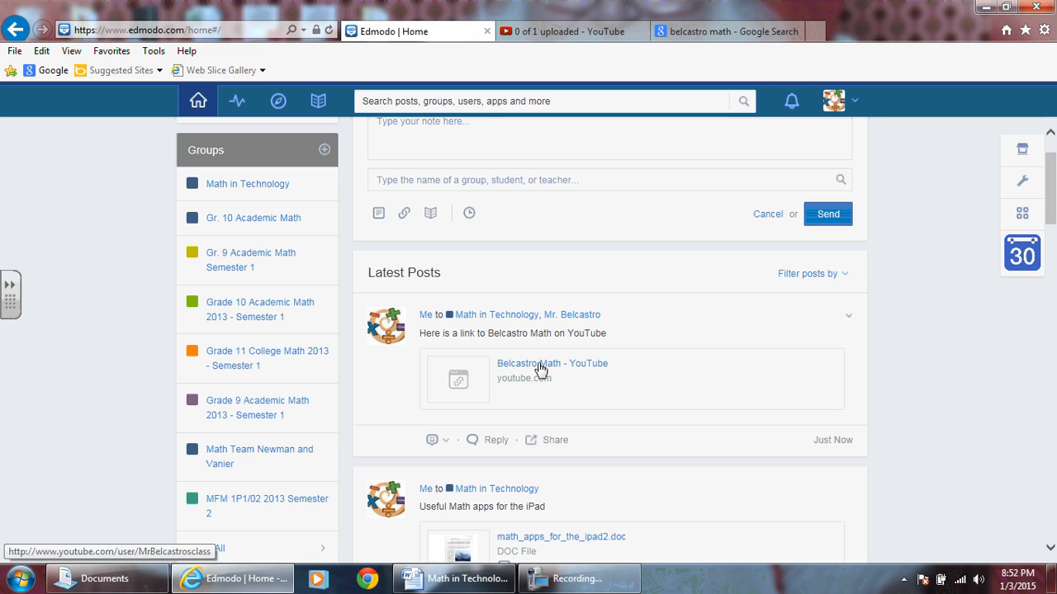
mouse_move(501, 376)
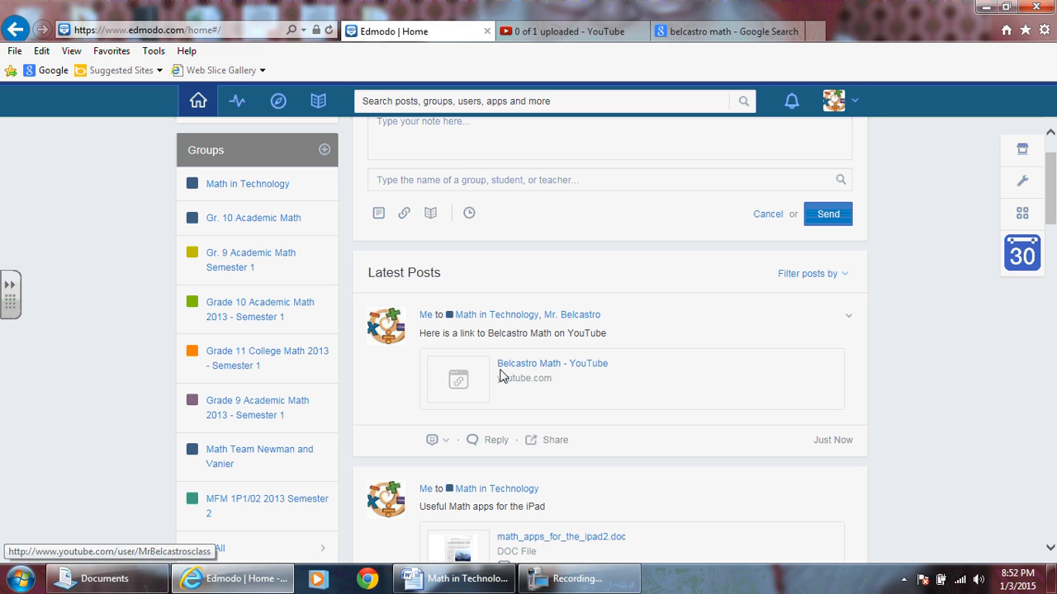
mouse_move(538, 373)
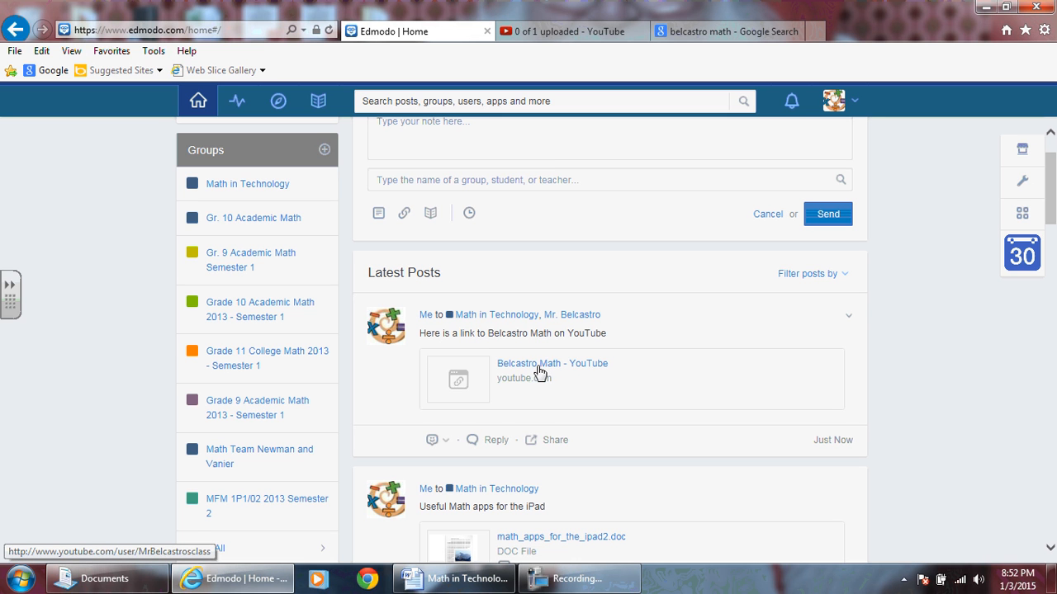
left_click(551, 363)
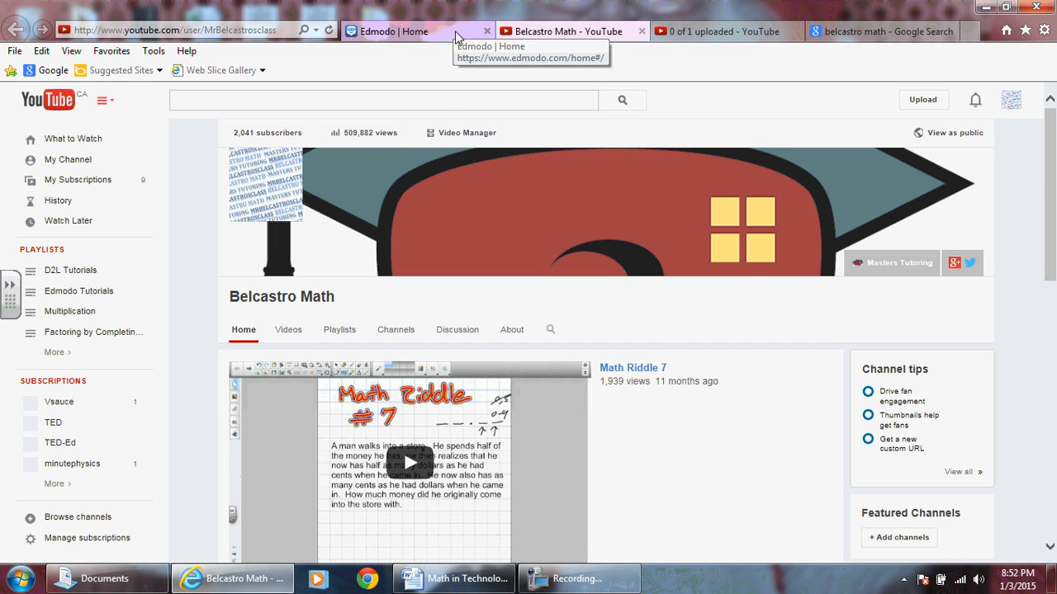
left_click(388, 32)
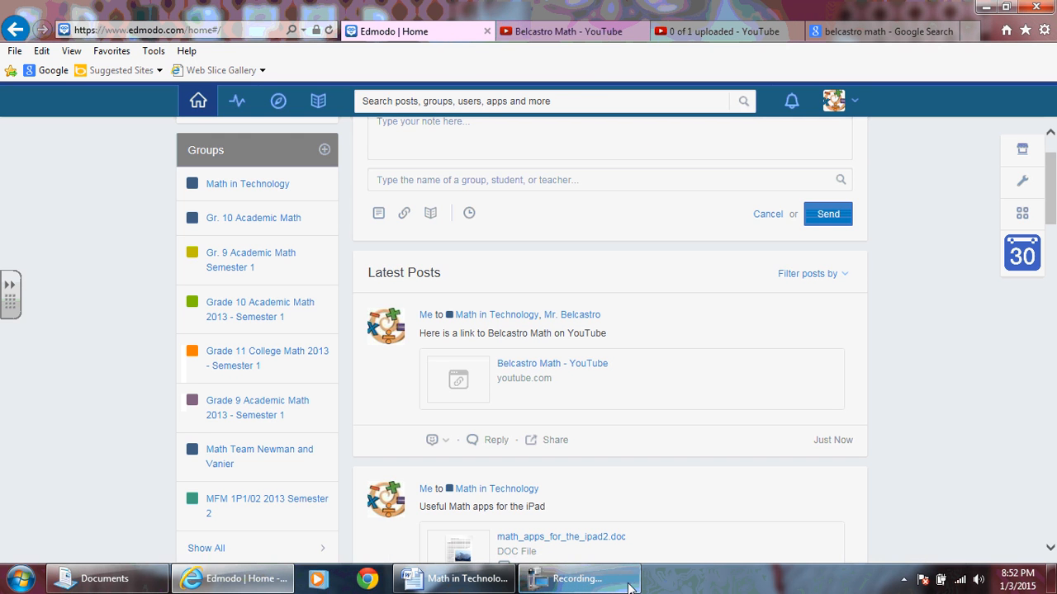